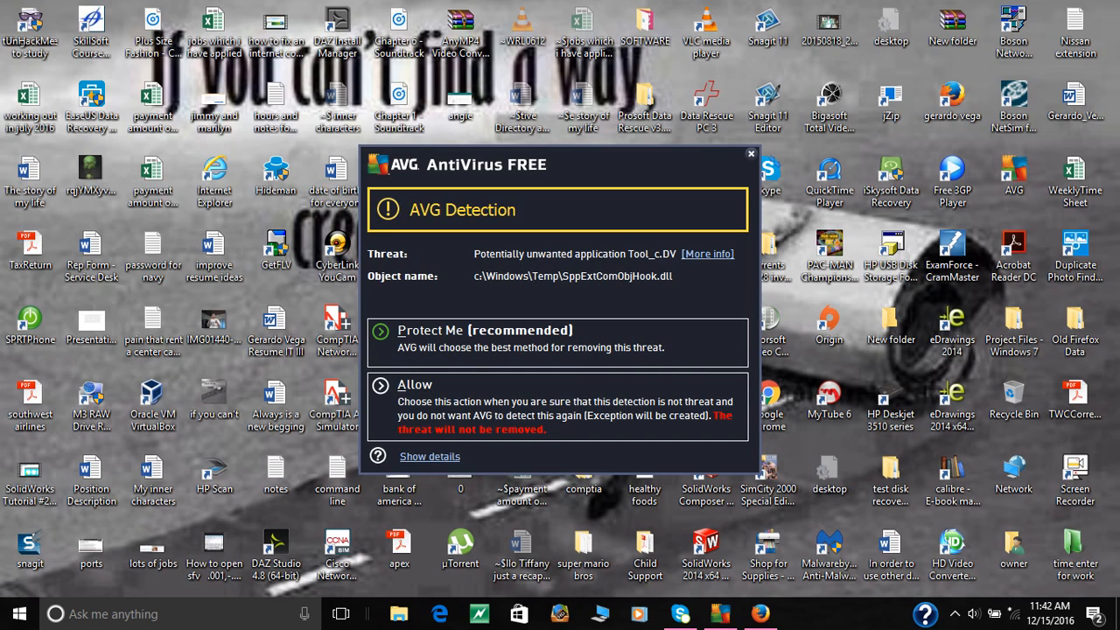
mouse_move(713, 359)
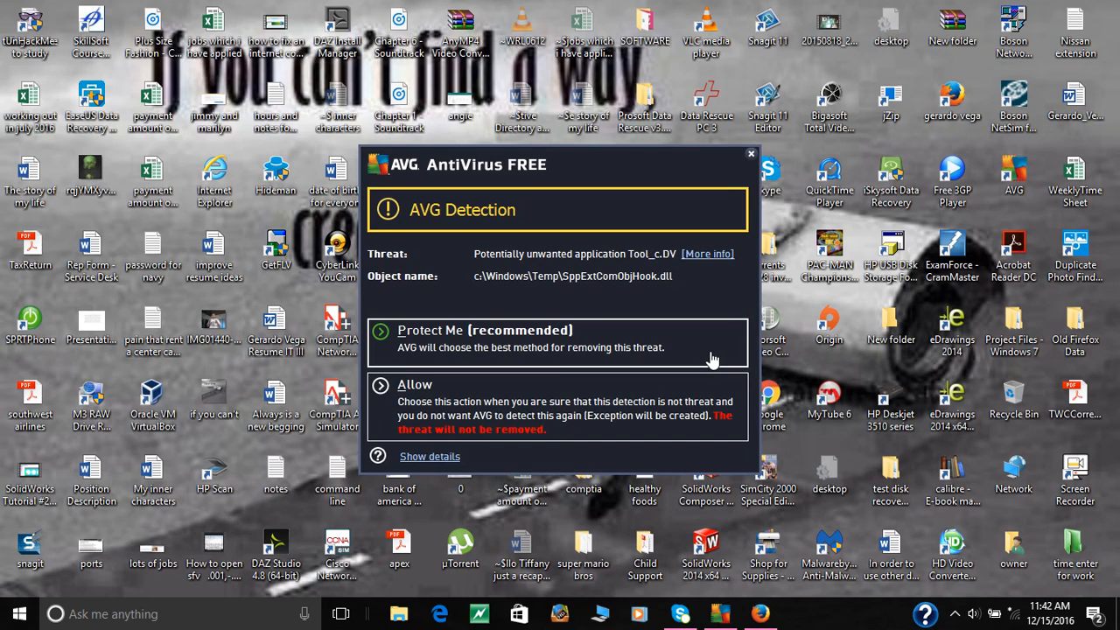
mouse_move(621, 169)
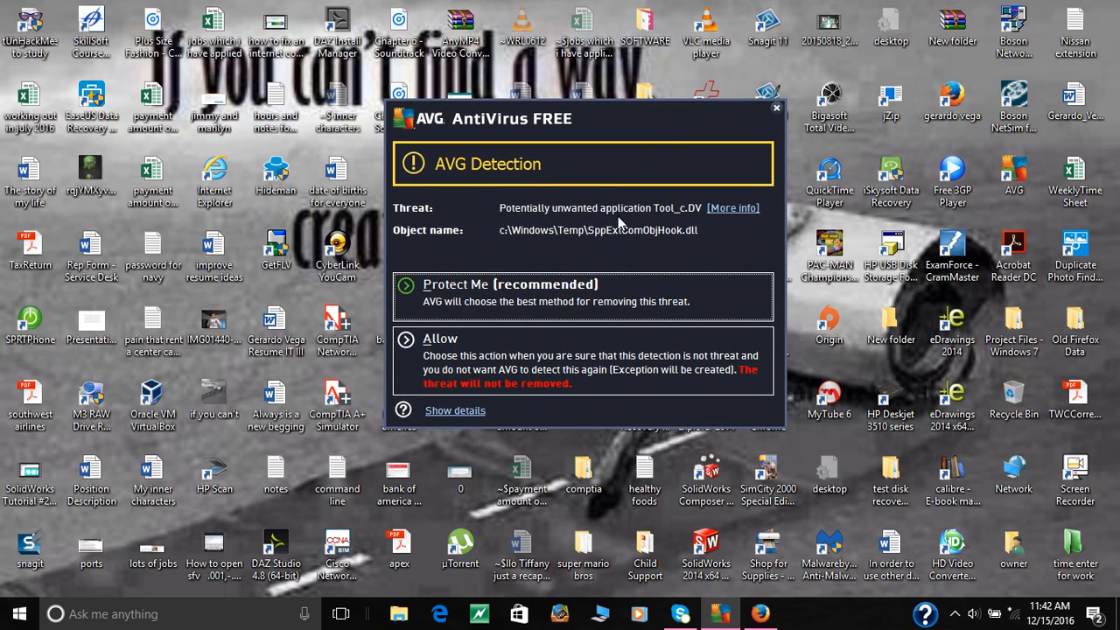
mouse_move(535, 231)
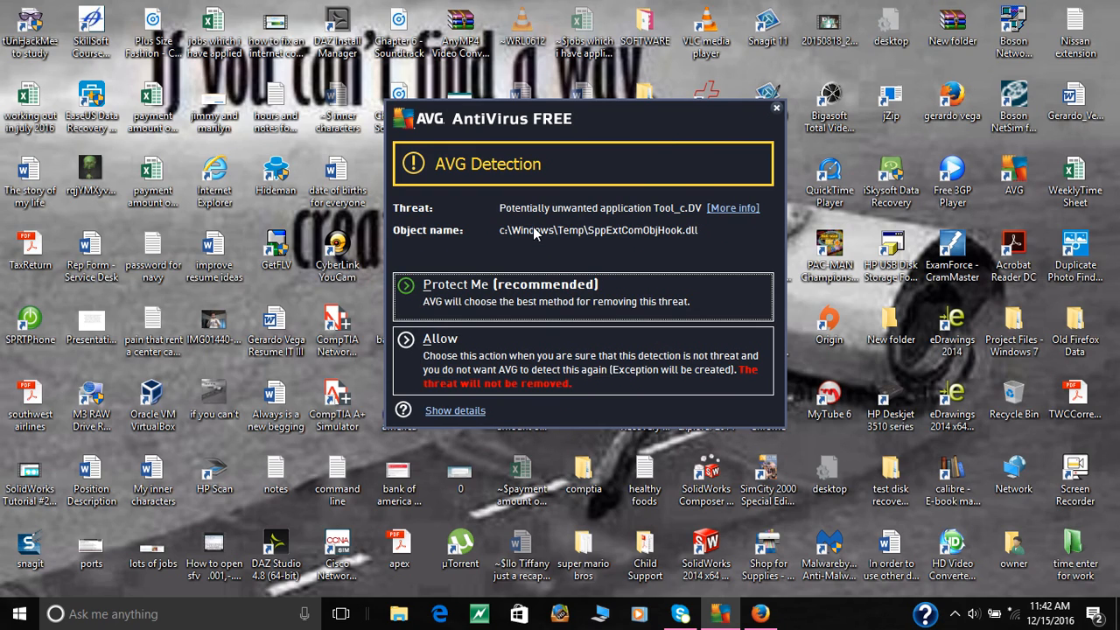
mouse_move(552, 253)
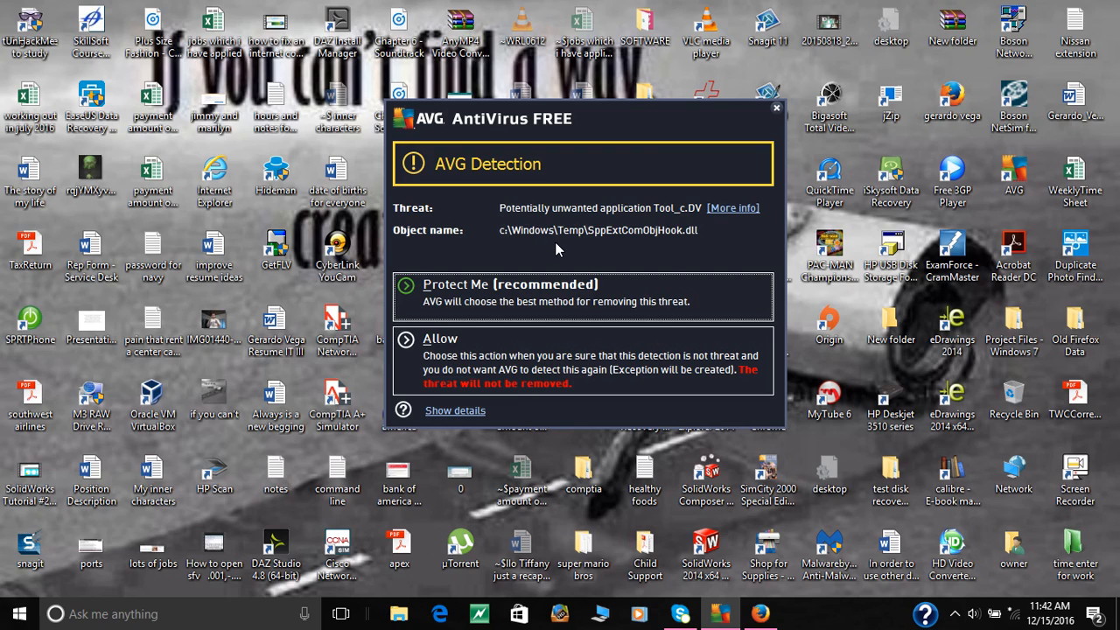
mouse_move(583, 236)
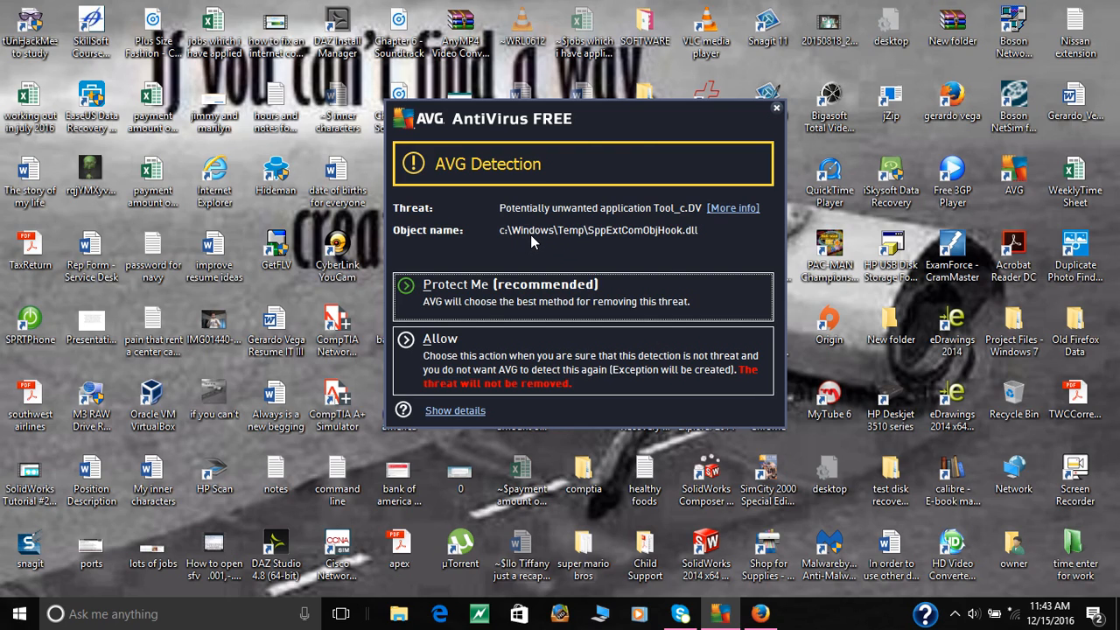
mouse_move(506, 244)
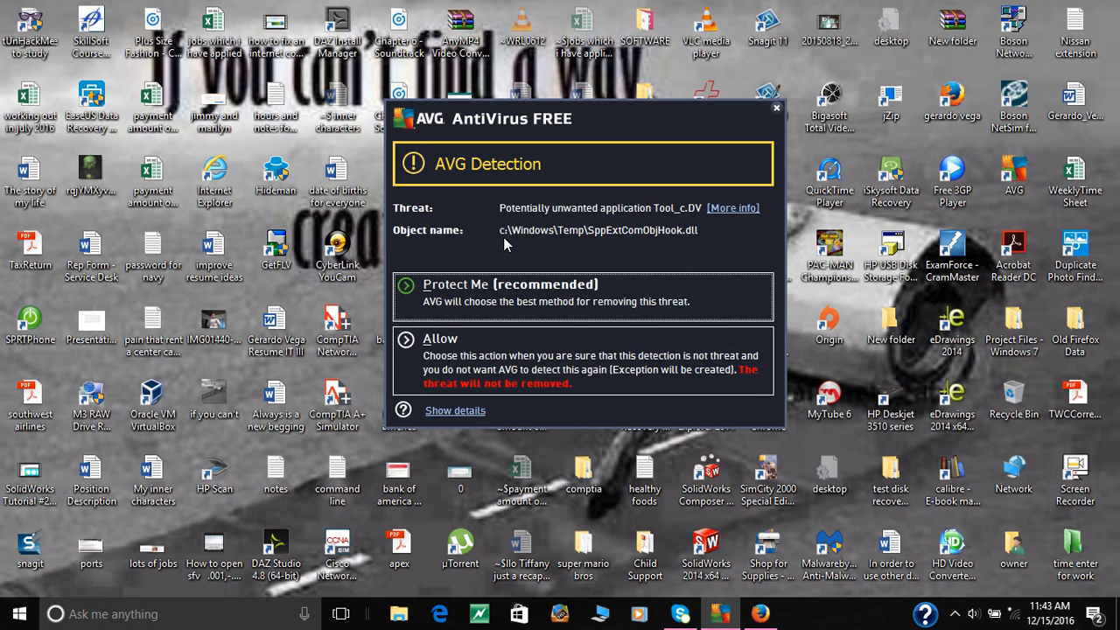
mouse_move(570, 241)
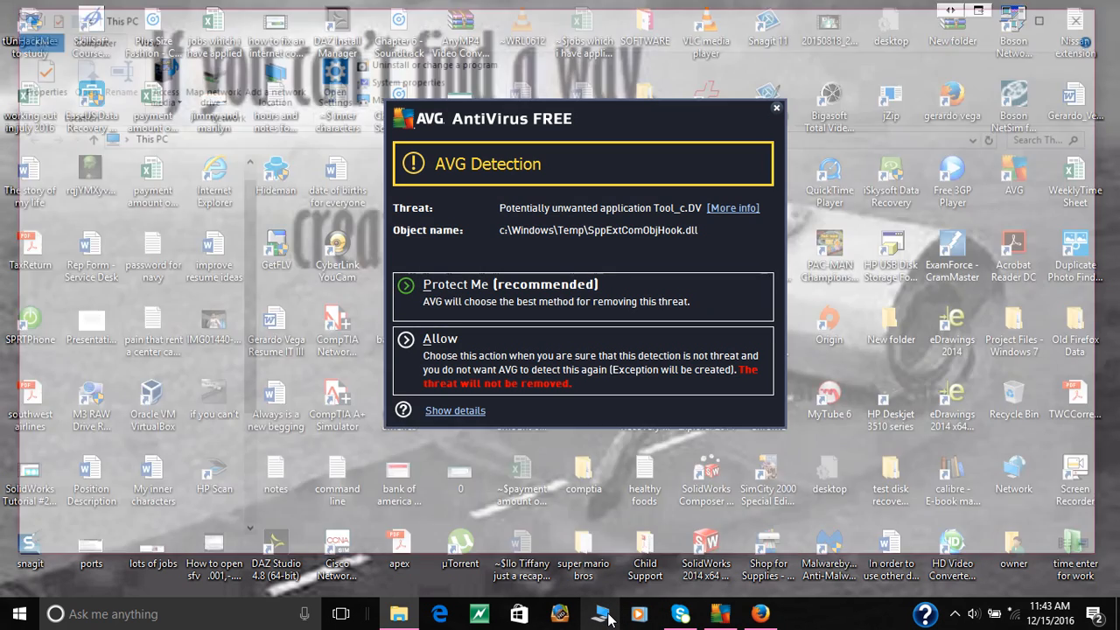
Browse This PC to Local Disk C and into the Temp folder listing five files.
click(599, 612)
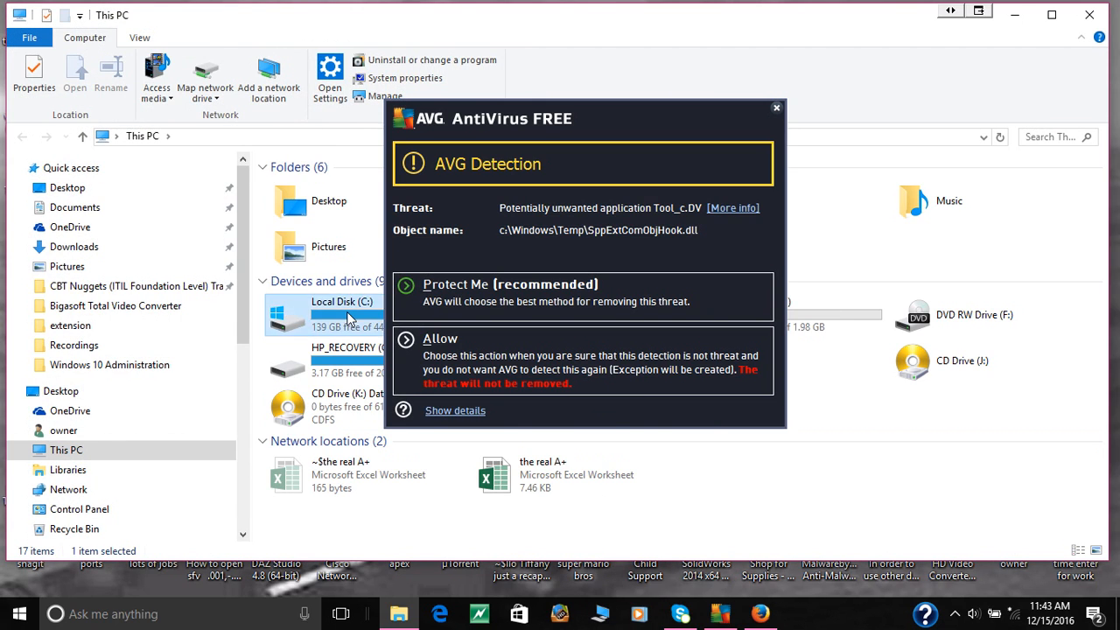
double_click(341, 315)
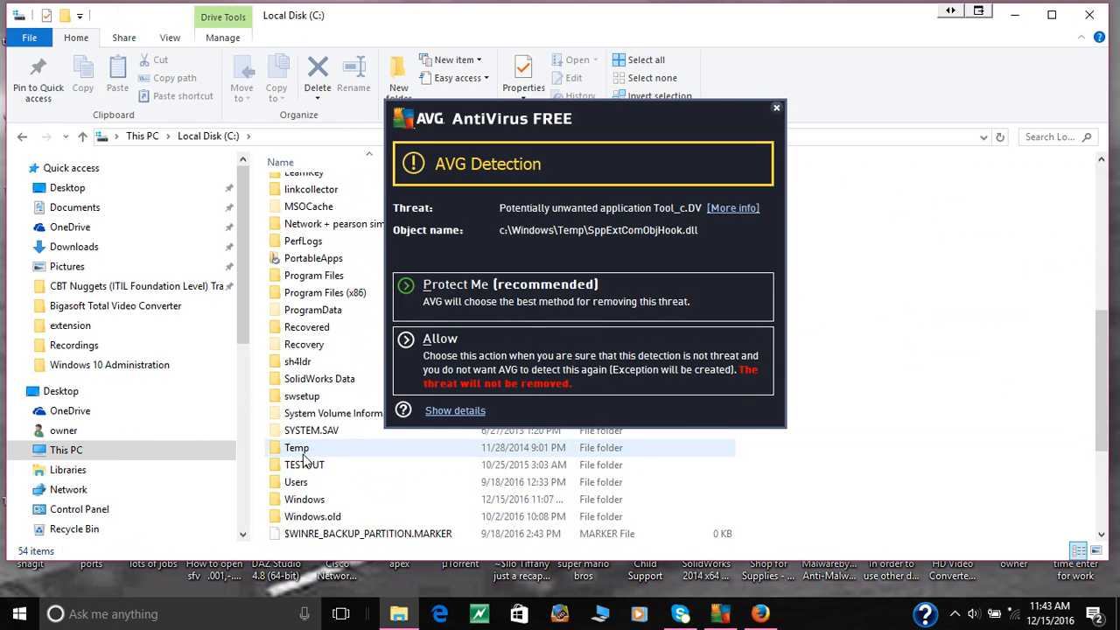
double_click(297, 447)
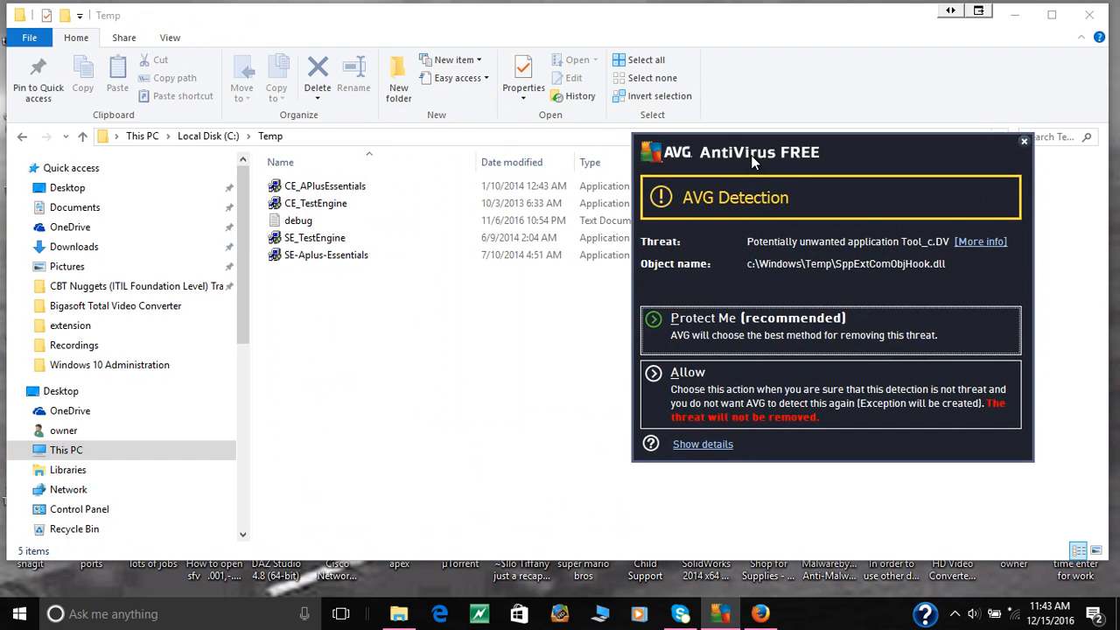
click(324, 186)
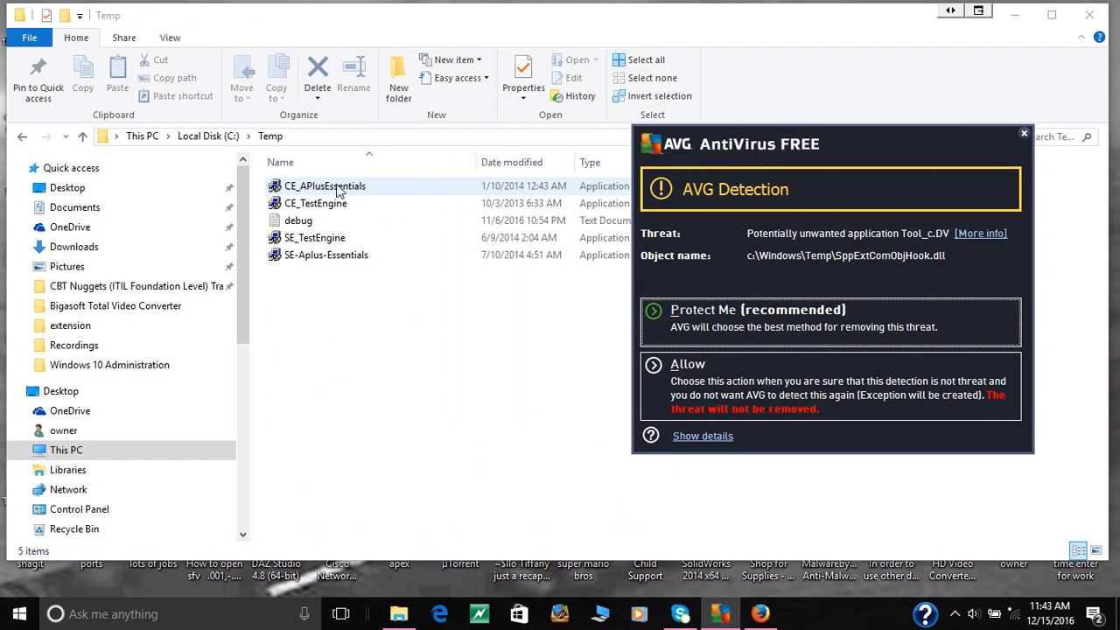
mouse_move(343, 193)
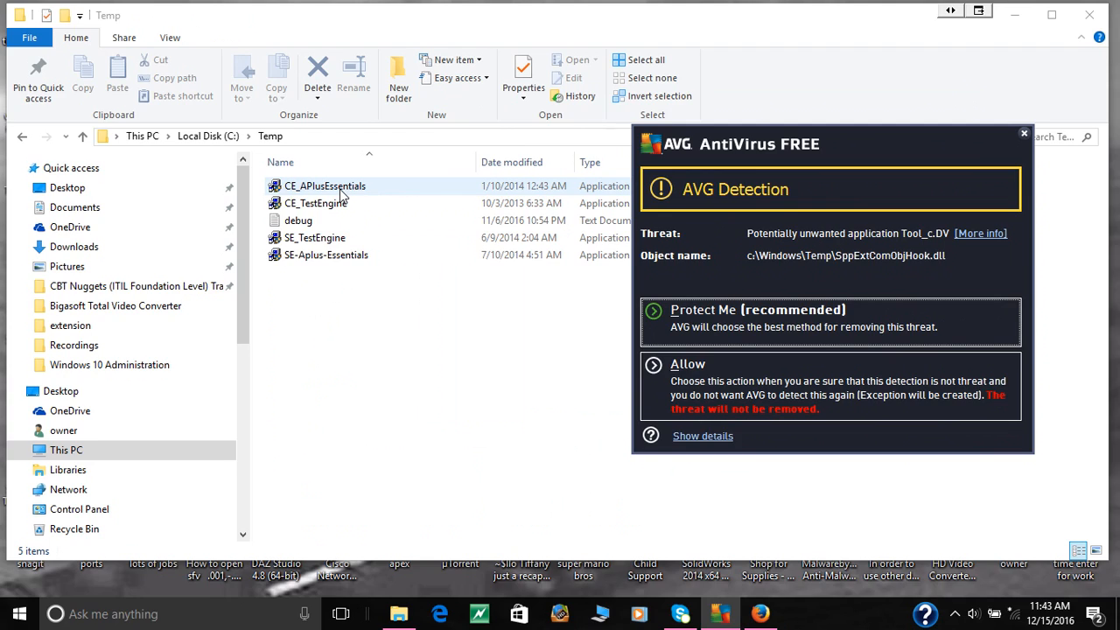
Delete the five selected Temp files, confirming the move to the Recycle Bin.
click(324, 185)
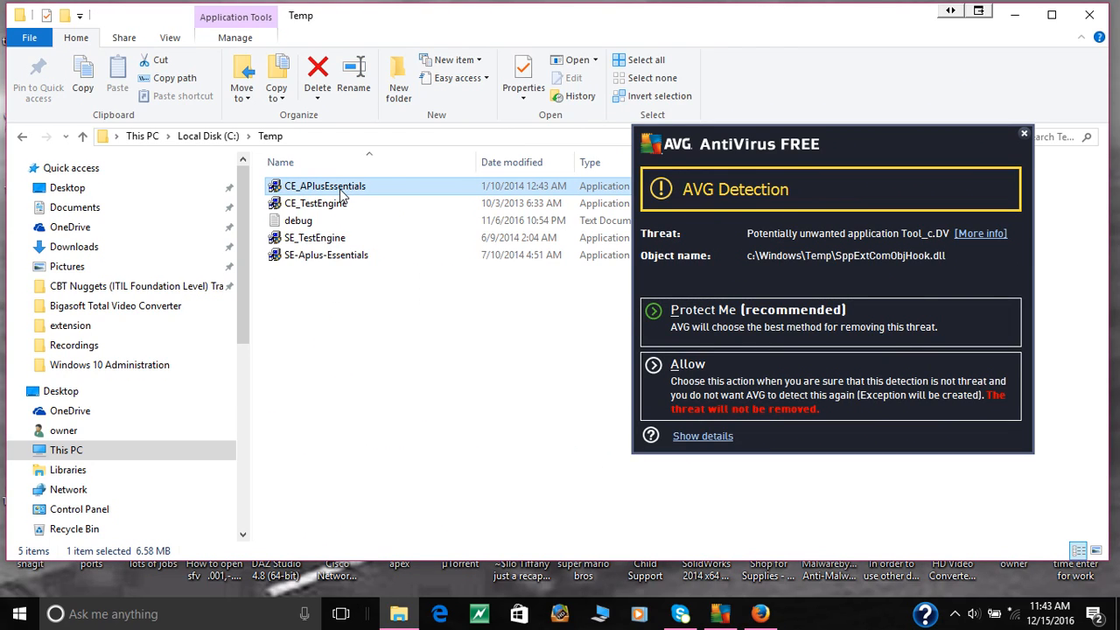
mouse_move(722, 331)
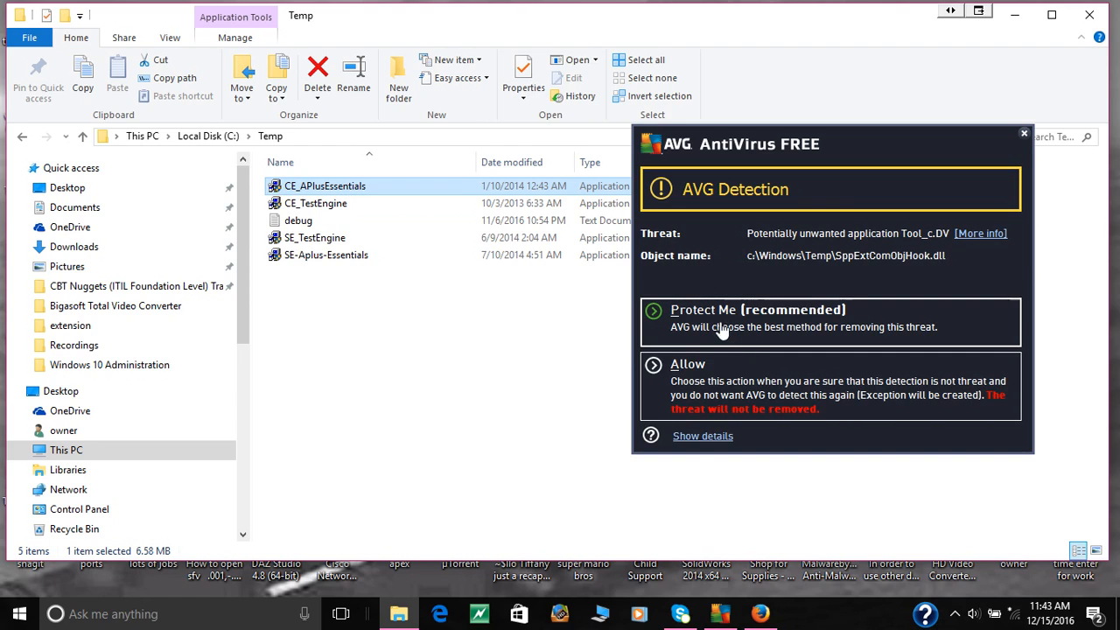
mouse_move(411, 291)
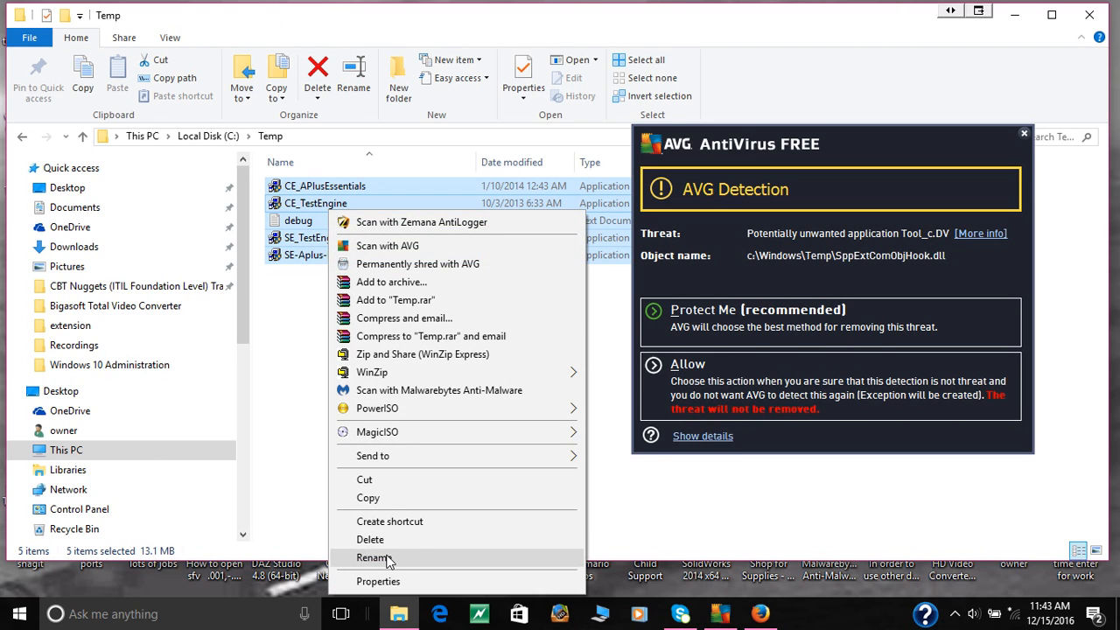
click(370, 539)
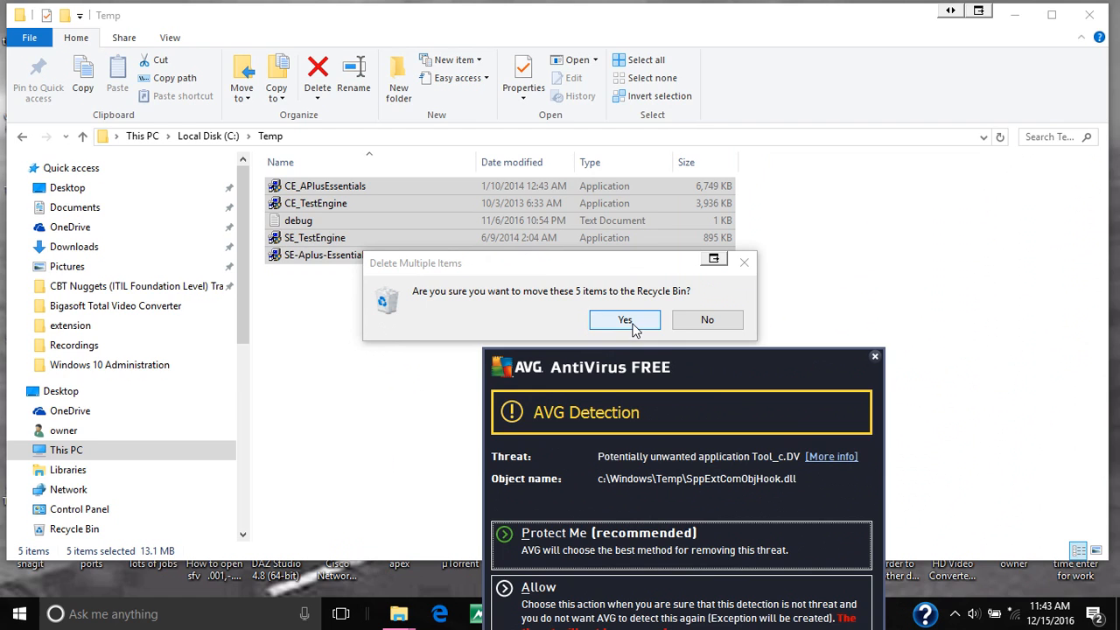
click(624, 319)
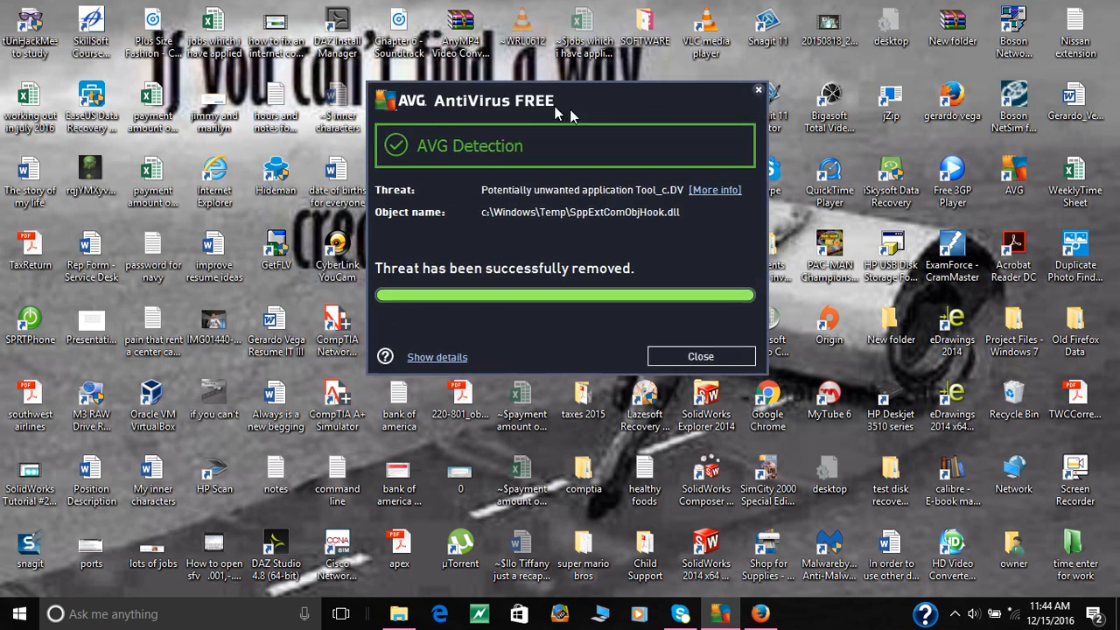
Dismiss AVG's notice that the SppExtComObjHook.dll threat was removed.
drag(564, 100, 664, 132)
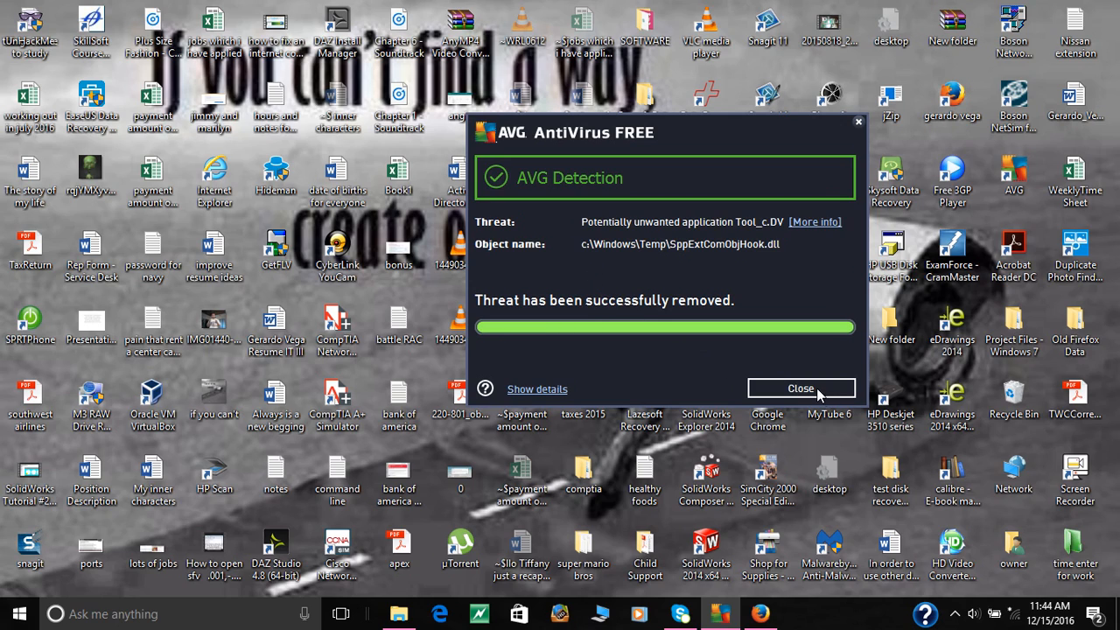
click(799, 388)
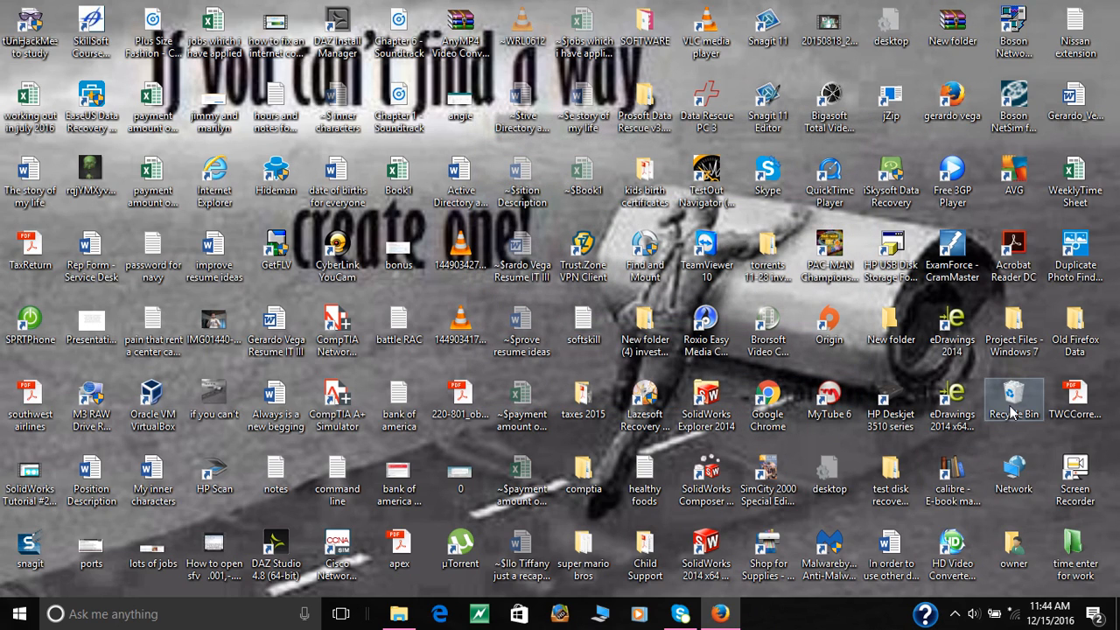
Shred the Recycle Bin contents with AVG and dismiss the shredding-complete notice.
right_click(1013, 403)
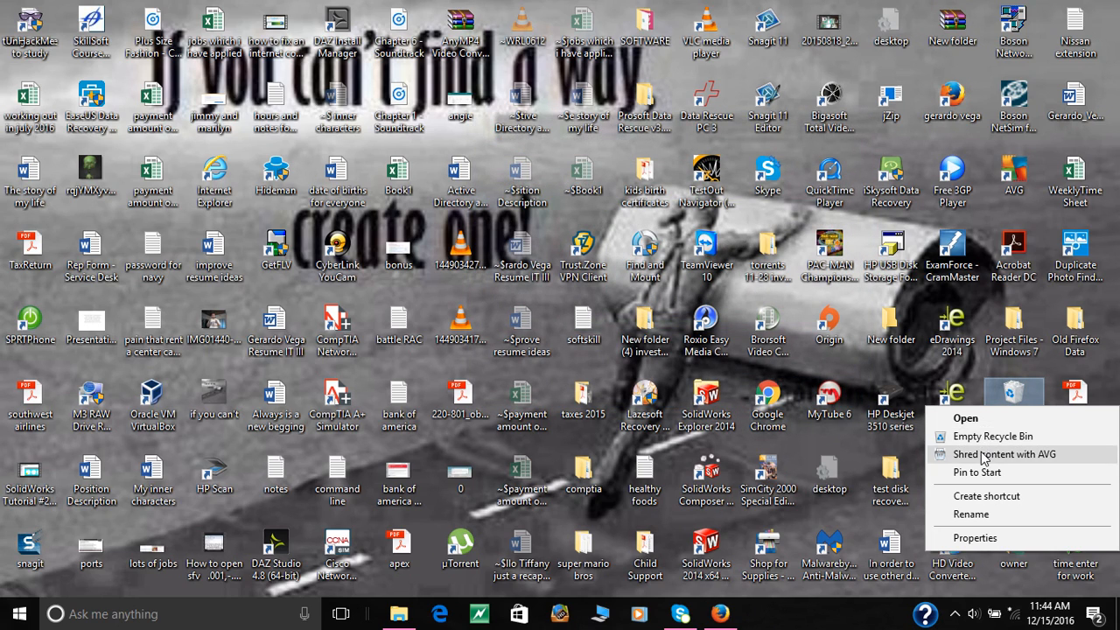
click(1004, 453)
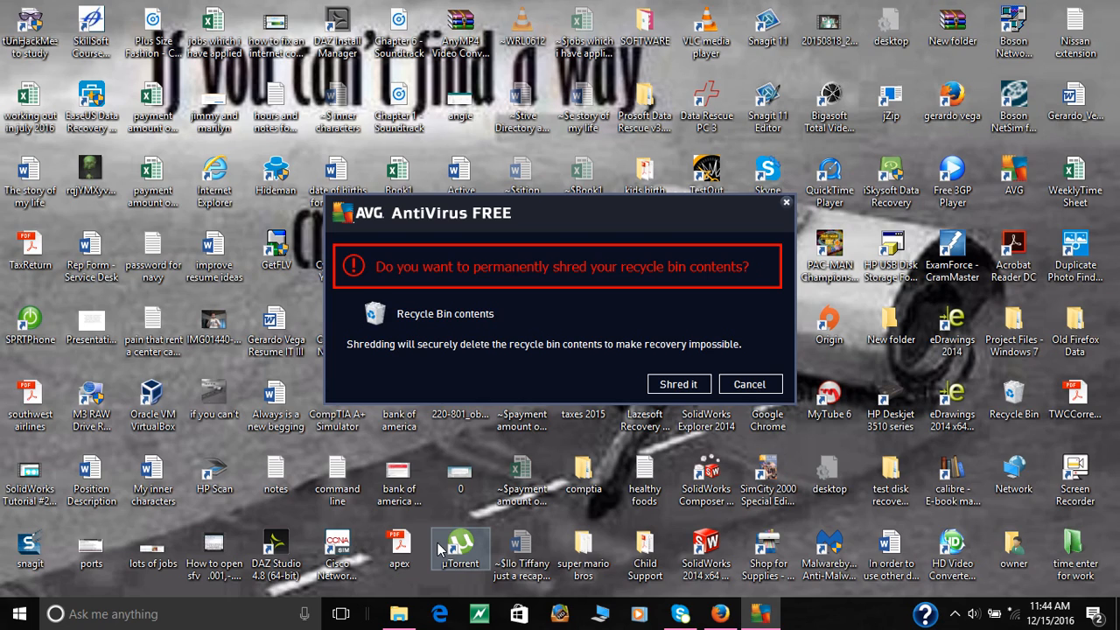
click(678, 383)
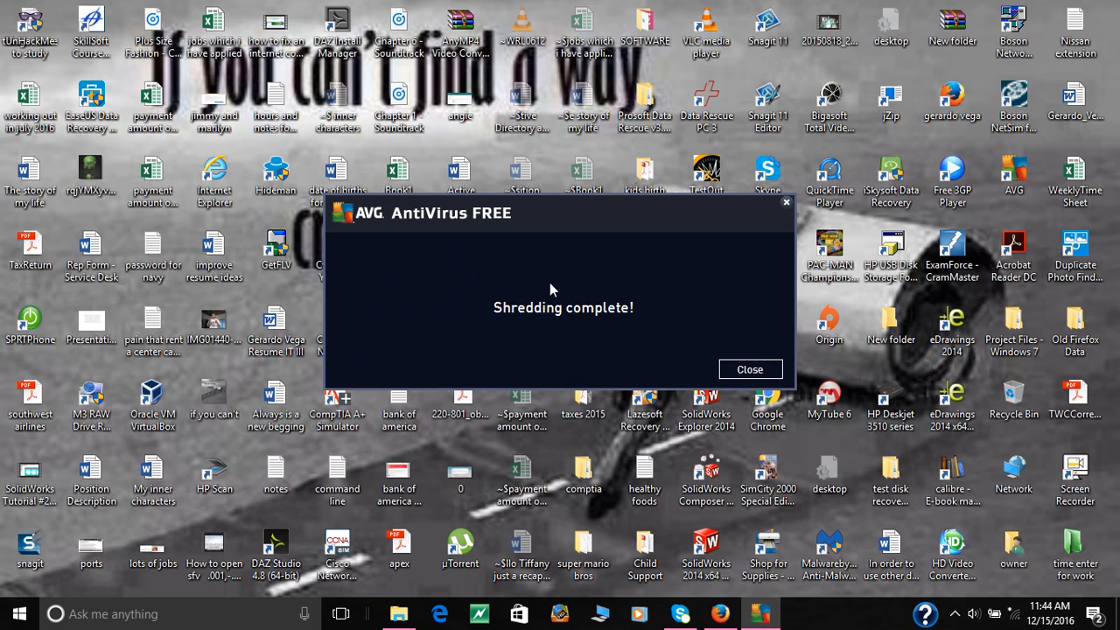
click(749, 369)
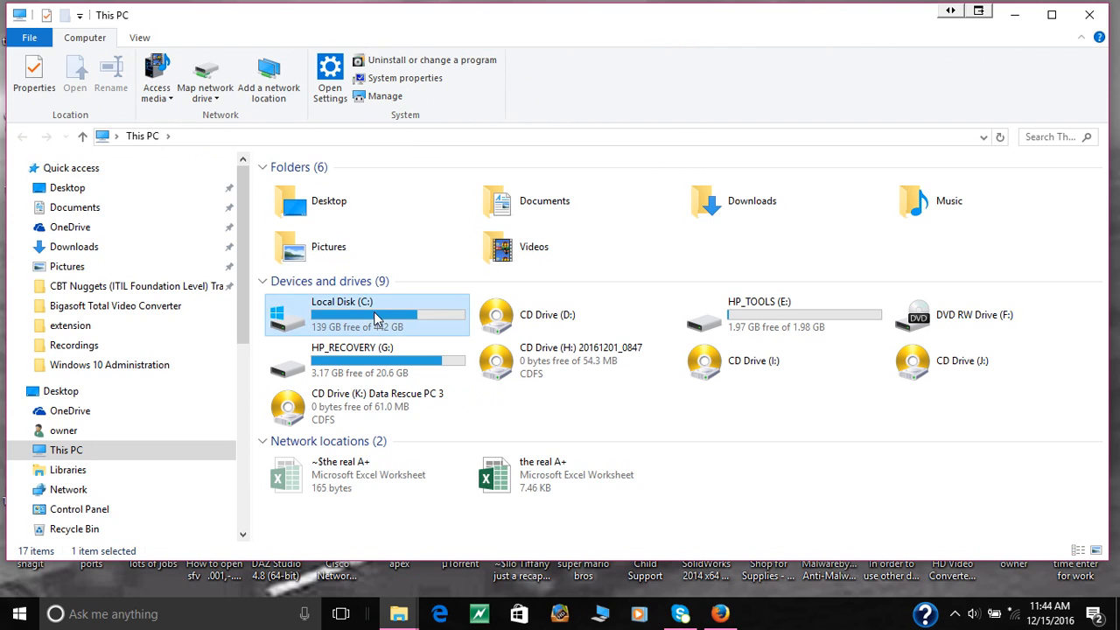
Reopen Local Disk C's Temp folder, now showing it empty.
click(366, 314)
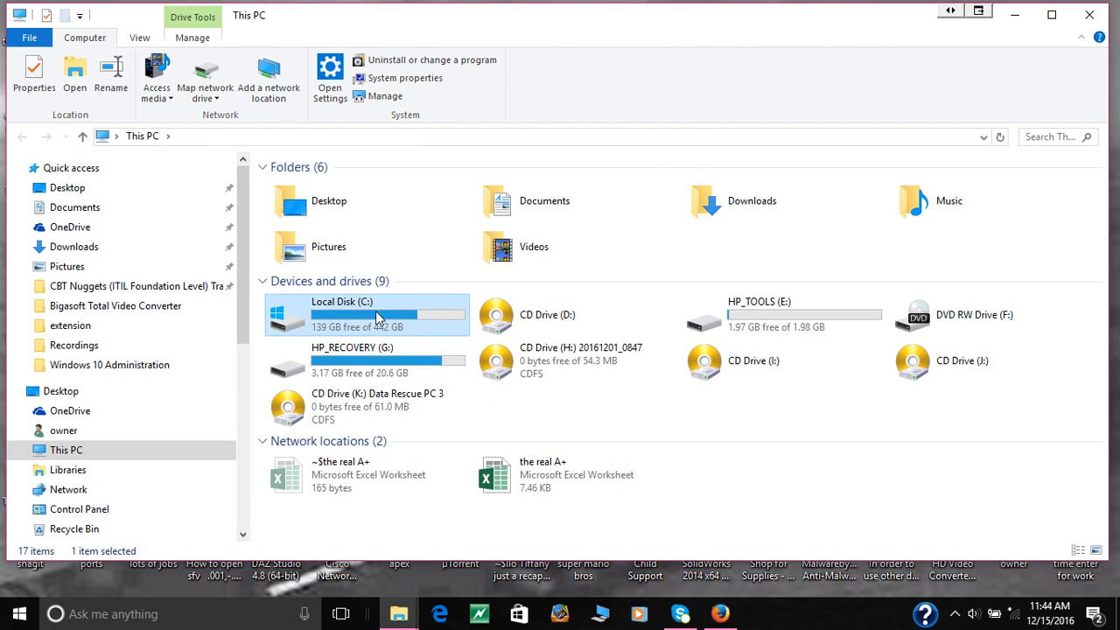
double_click(366, 314)
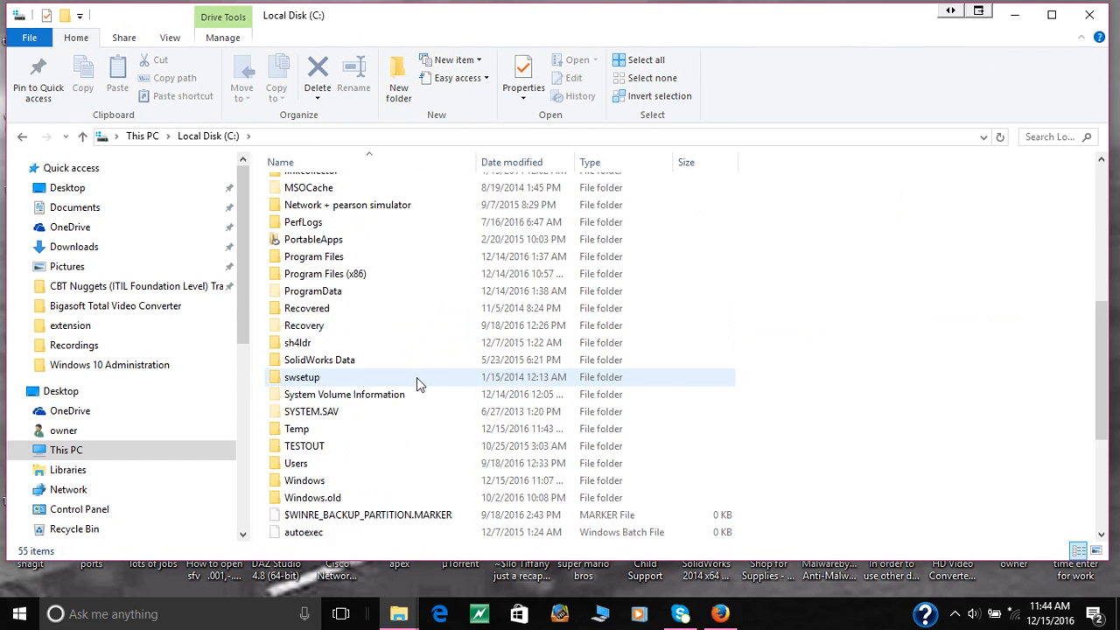
click(315, 325)
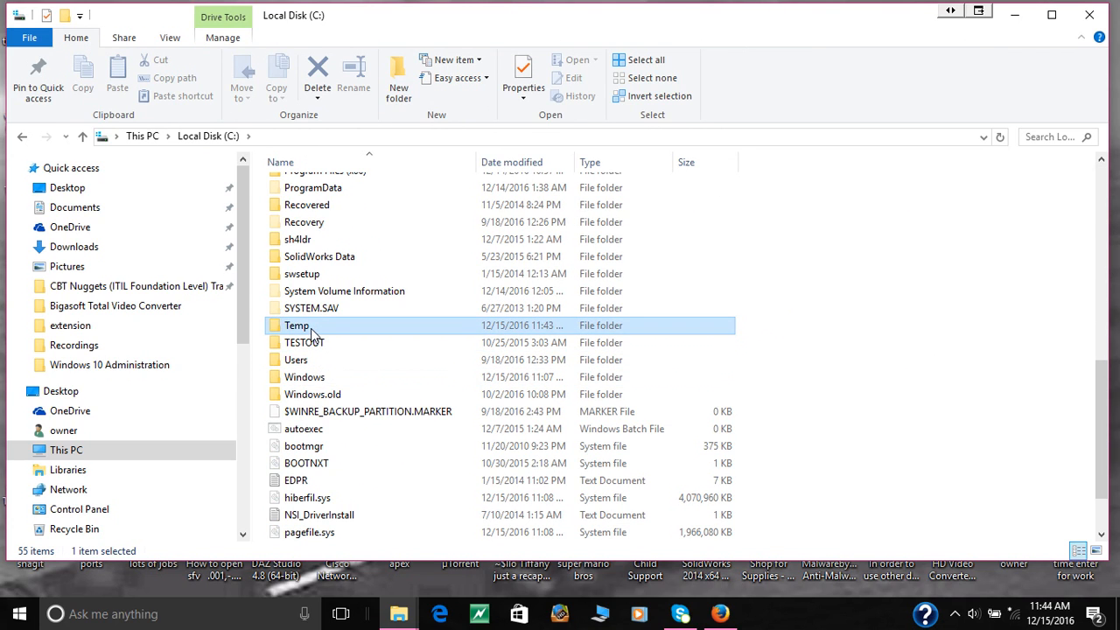
double_click(296, 325)
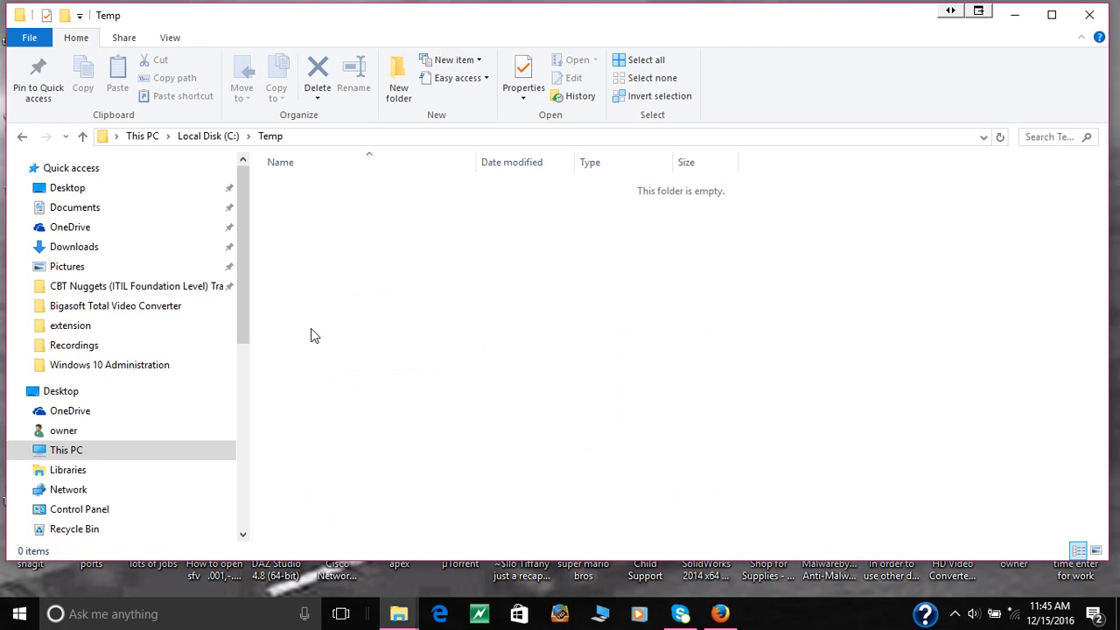
mouse_move(461, 245)
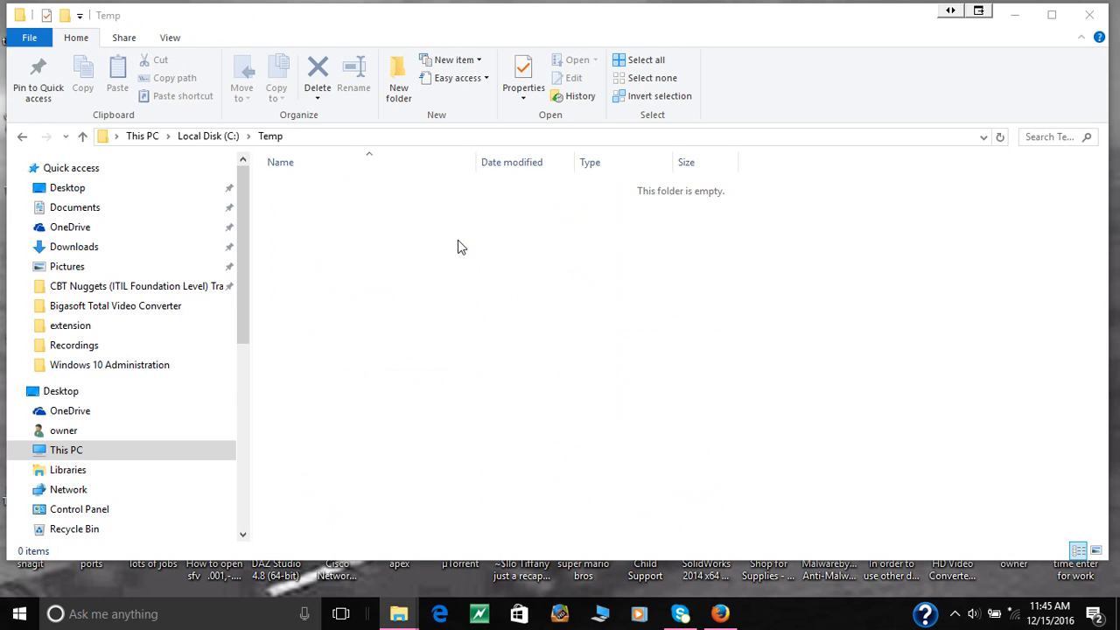